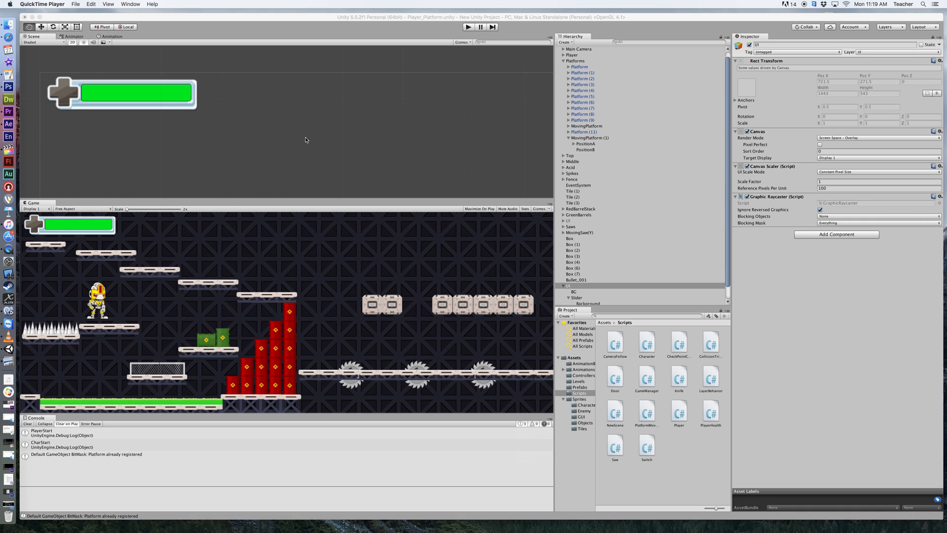
mouse_move(213, 125)
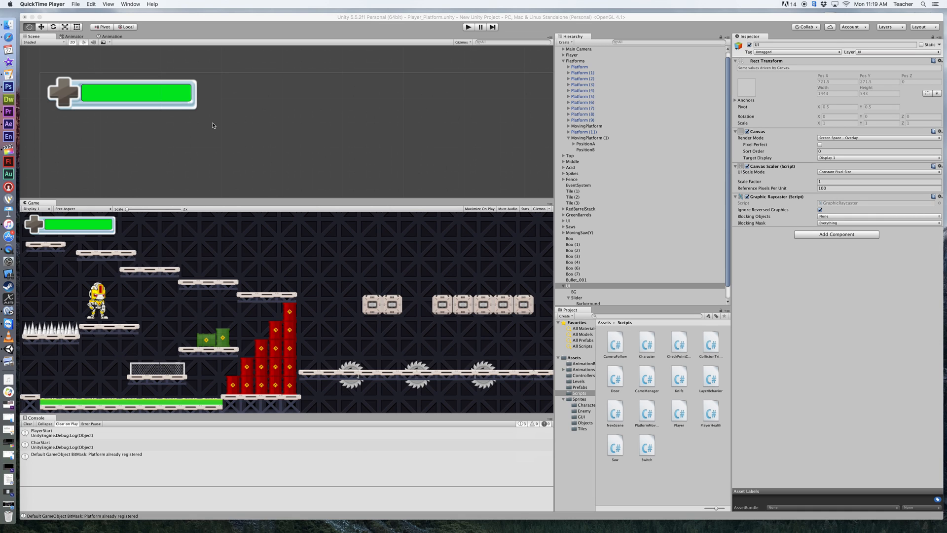
mouse_move(135, 92)
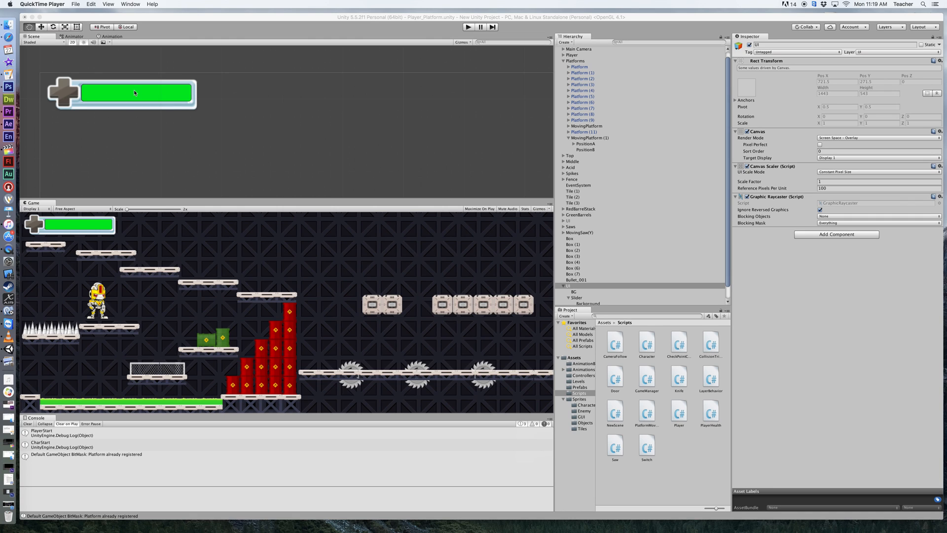
mouse_move(126, 97)
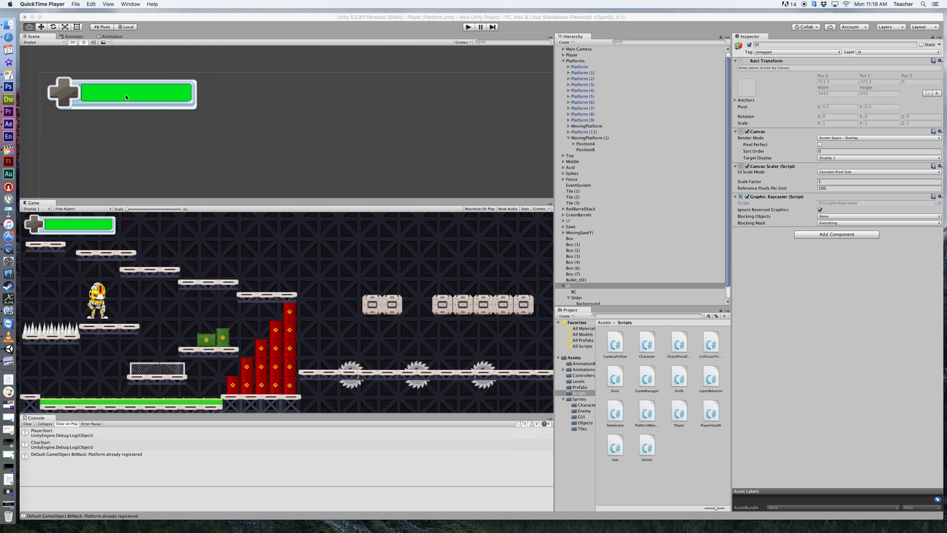
mouse_move(109, 92)
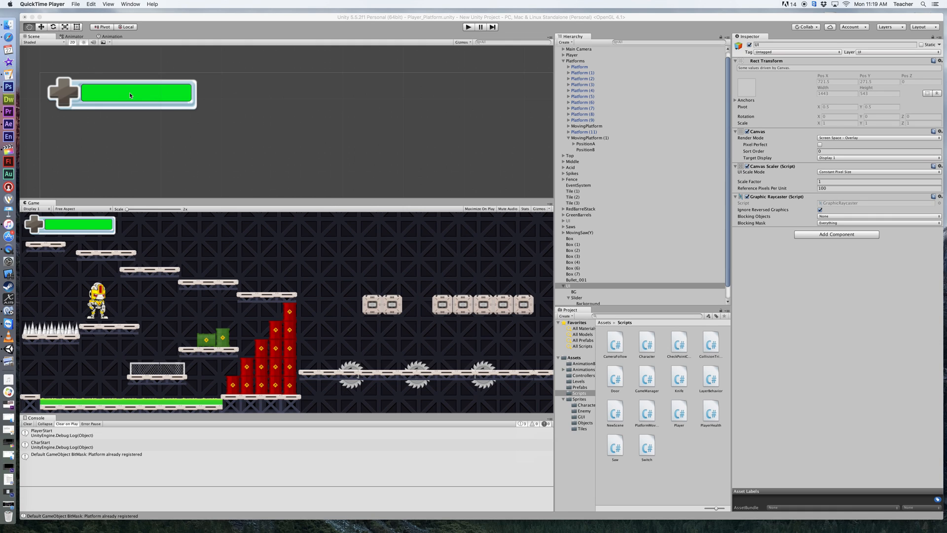
mouse_move(387, 266)
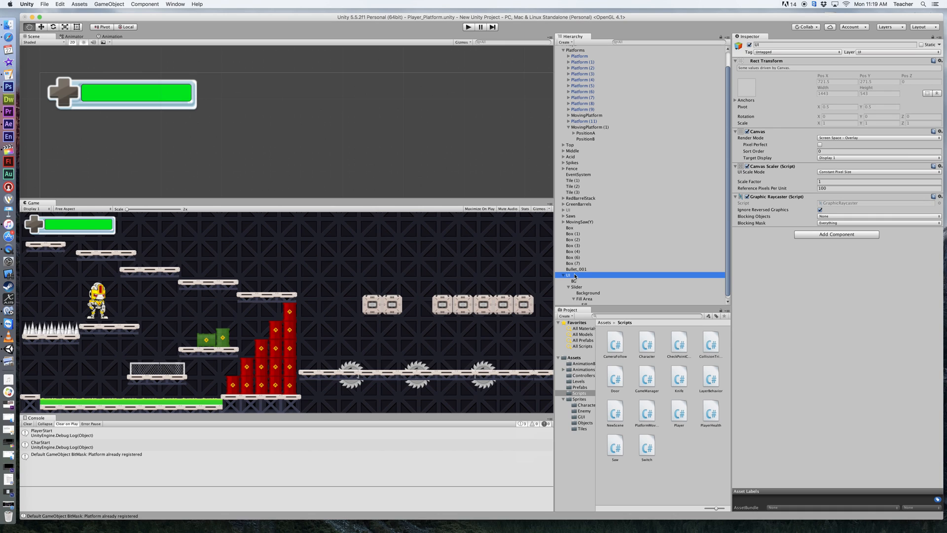
Step: Select the health bar's Slider and preview the green fill draining and refilling
left_click(574, 280)
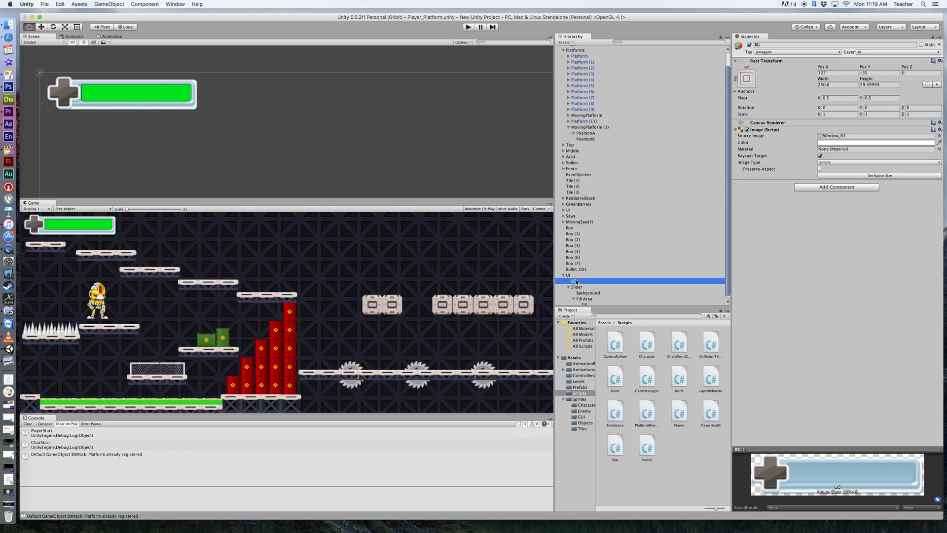
left_click(576, 286)
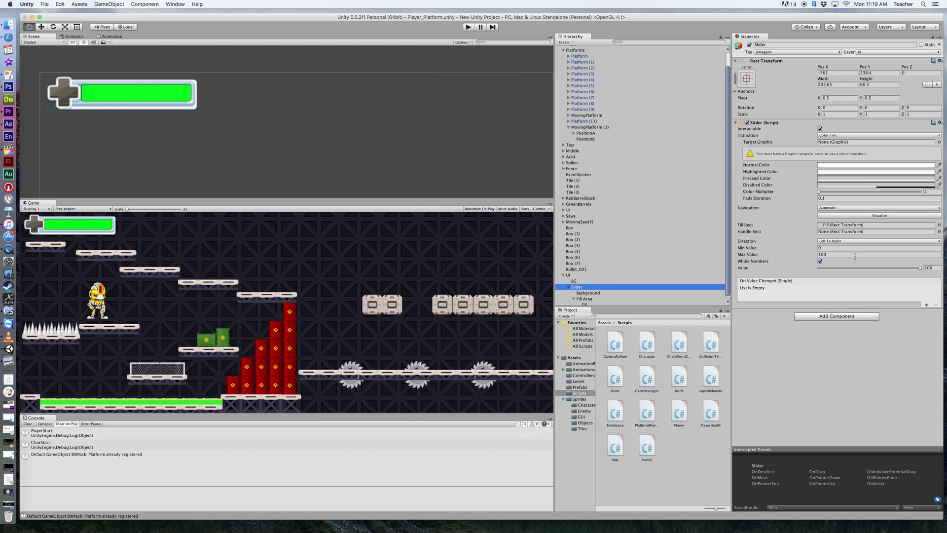
left_click_drag(927, 268, 877, 267)
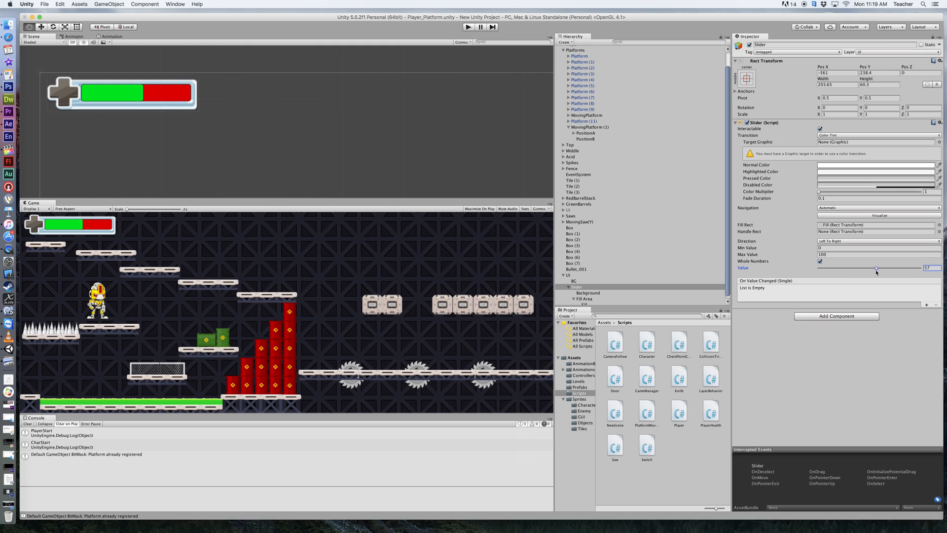
left_click_drag(877, 267, 940, 268)
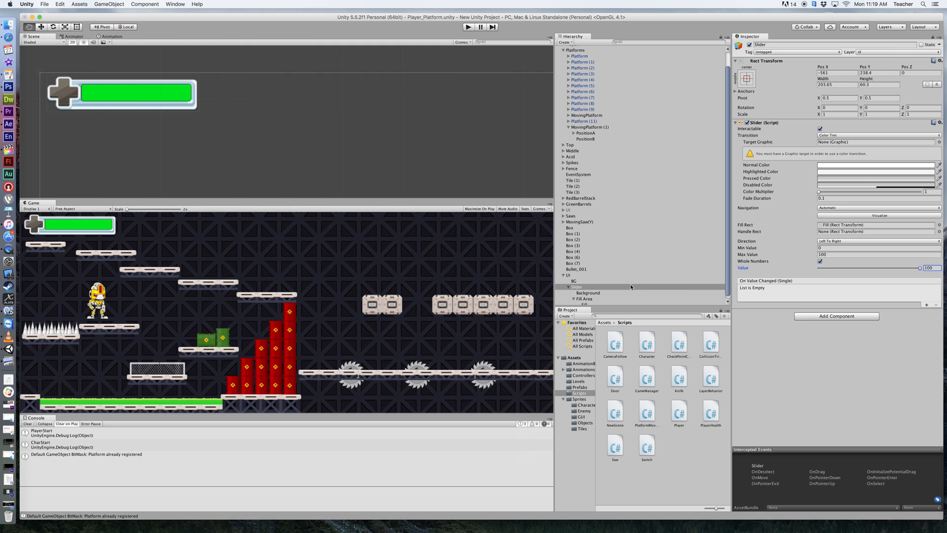
Step: Create a UI Text child reading "New Text" and resize its rect to fit over the bar
left_click(568, 276)
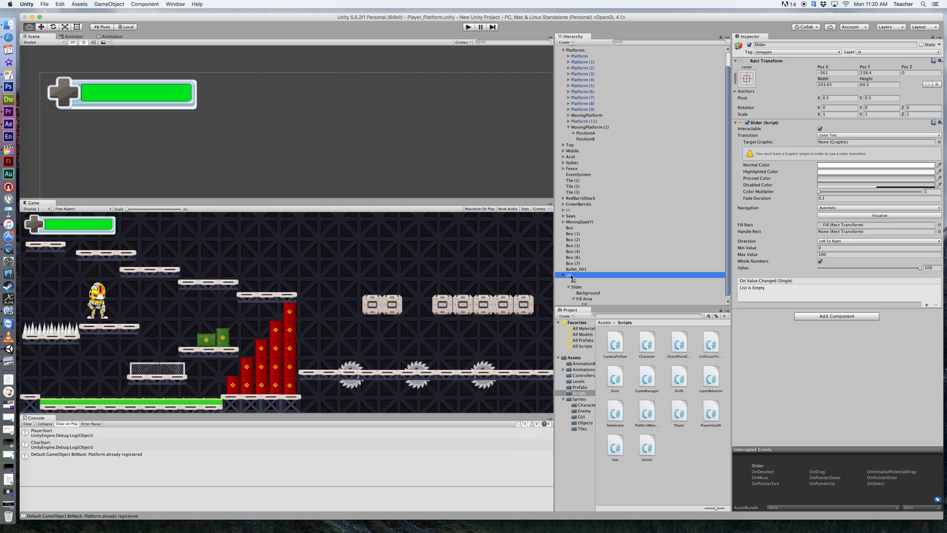
left_click(569, 274)
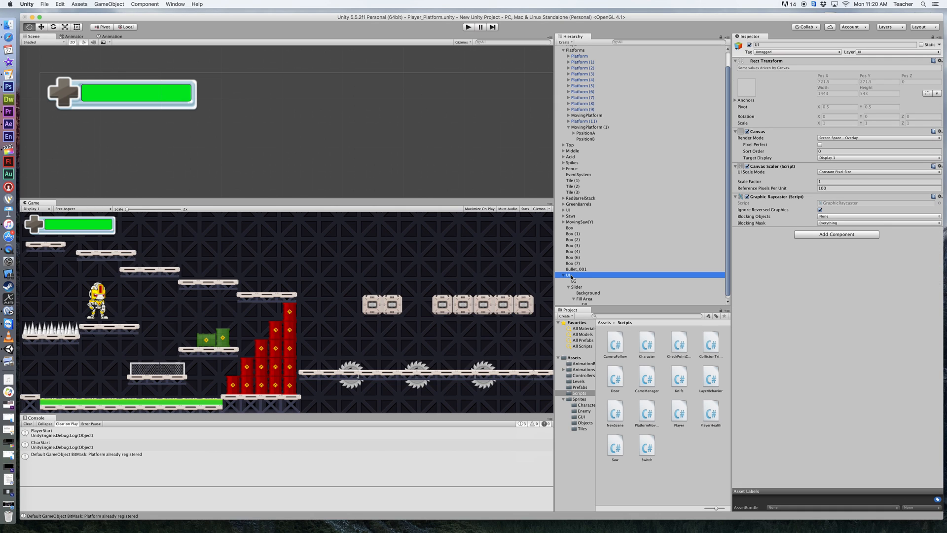
right_click(568, 274)
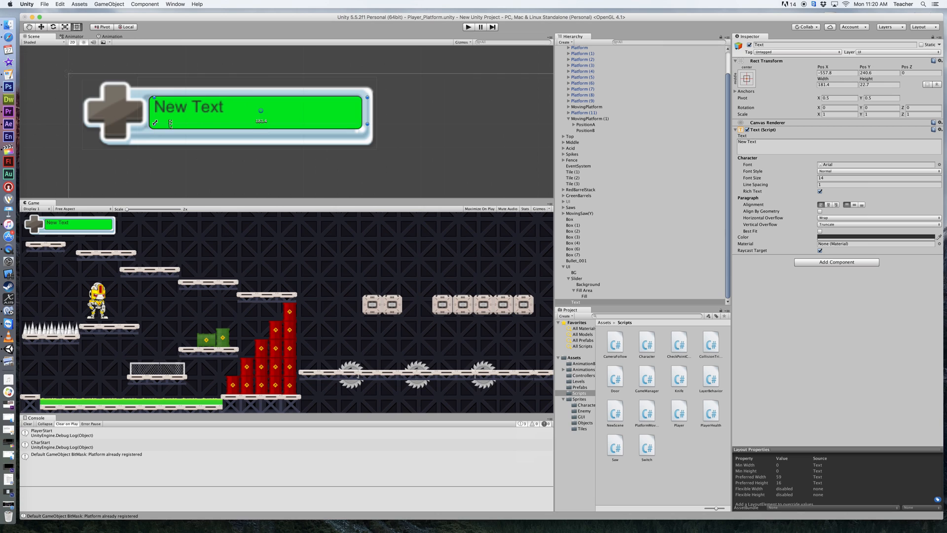
left_click_drag(365, 124, 365, 127)
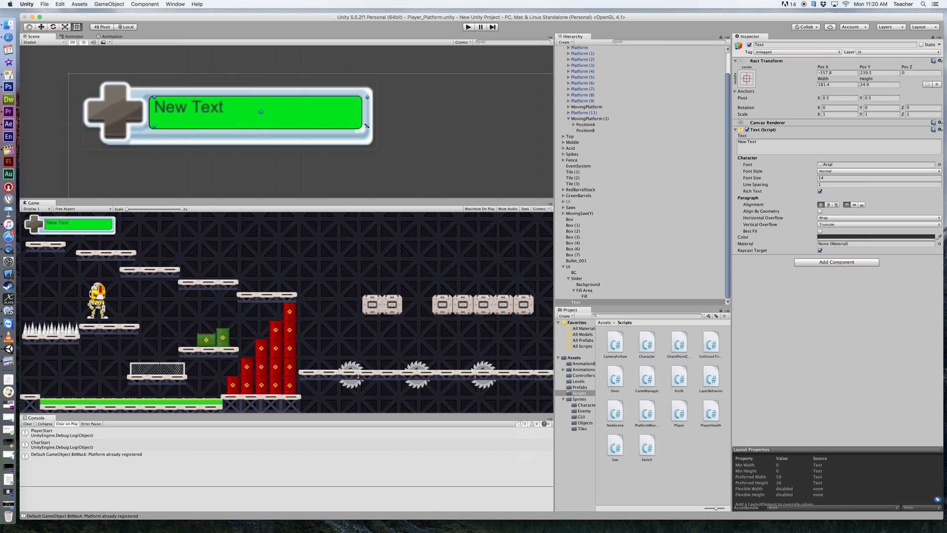
left_click_drag(366, 127, 358, 127)
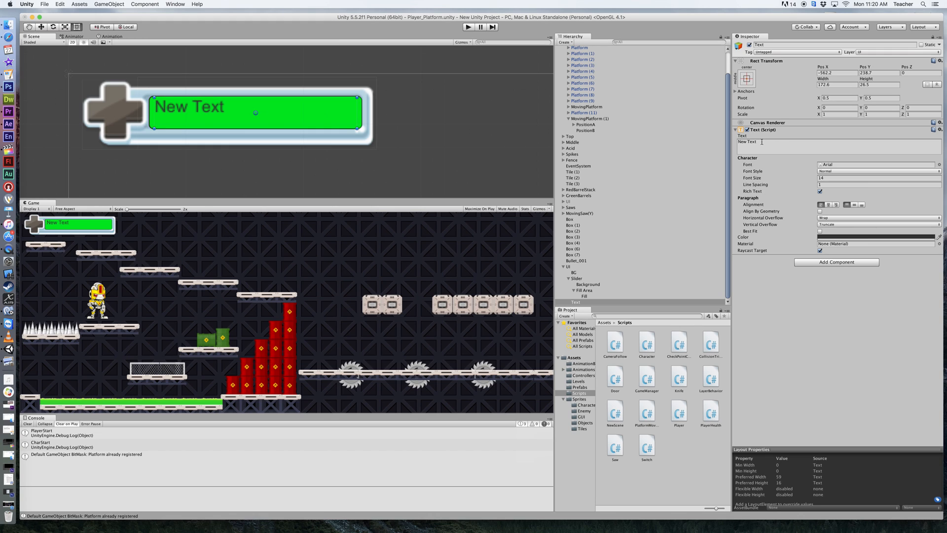
Step: Set the health text to 100% at font size 23, centre-aligned over the bar
type("100%")
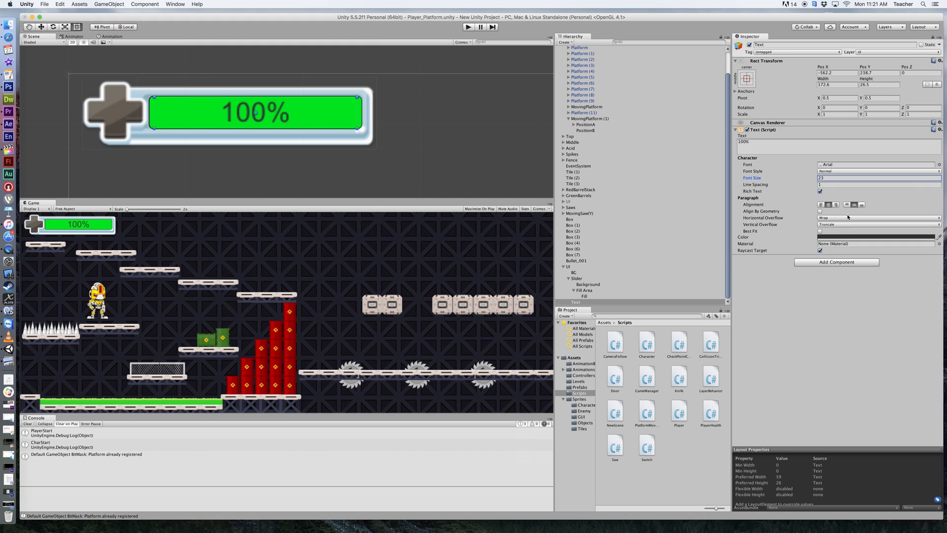
mouse_move(835, 246)
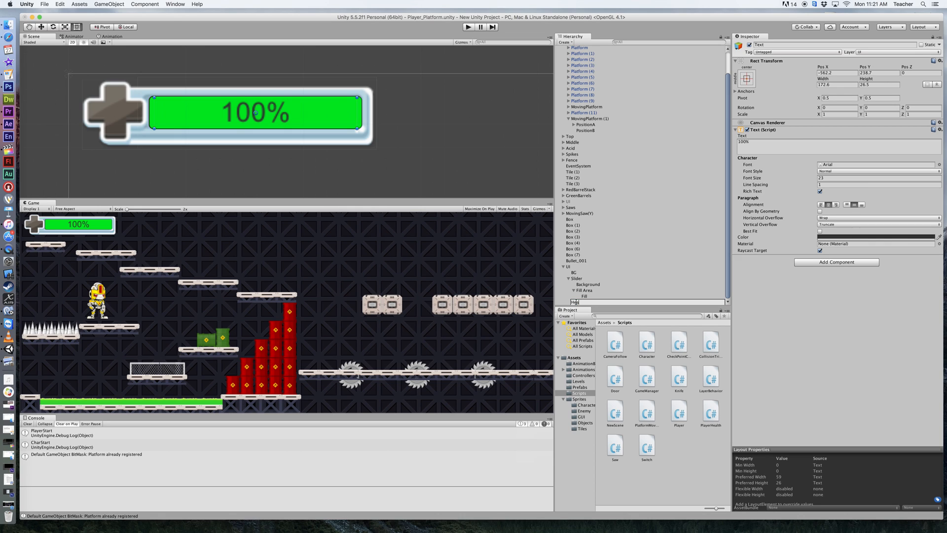
Step: Rename the text object to HealthText in the Hierarchy
type("HealthText")
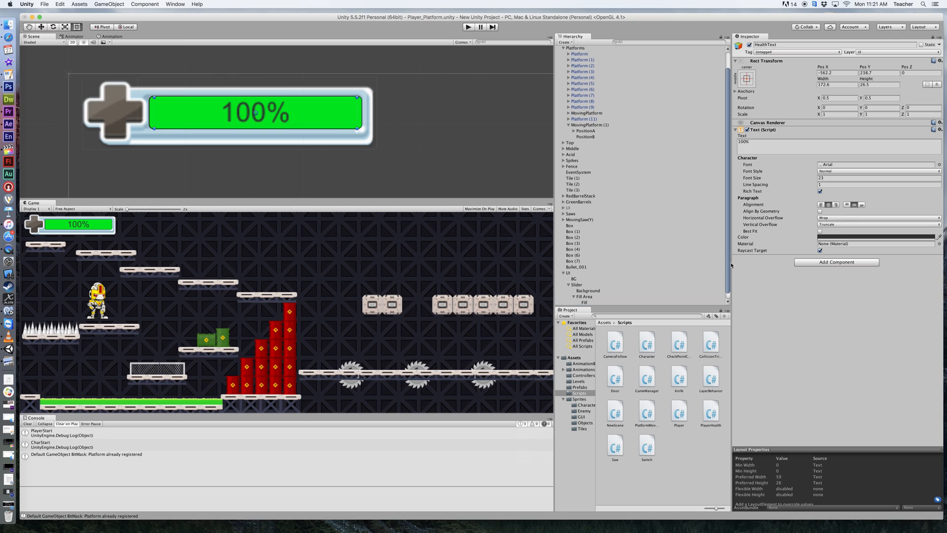
Step: Show the Player's Player Health script fields with Slider, HealthText and DeathUI assigned
left_click(711, 411)
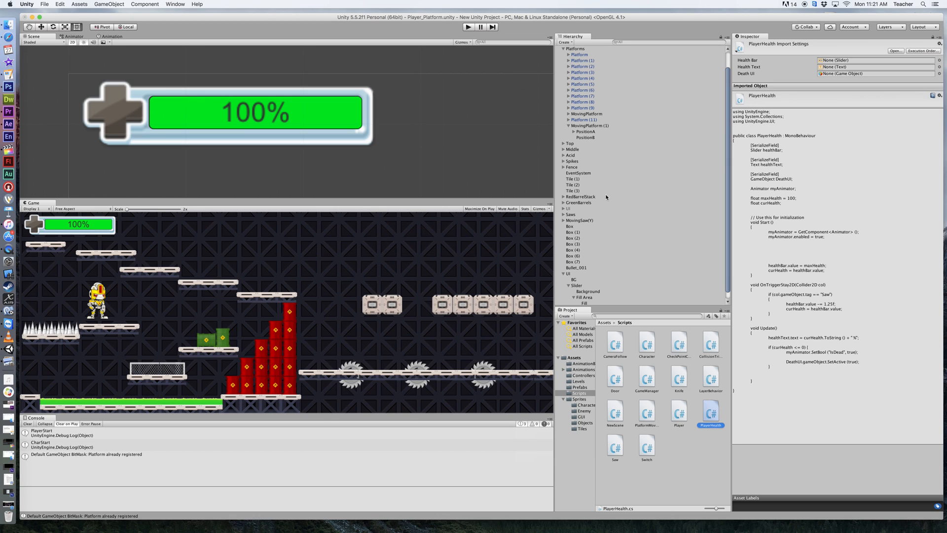
mouse_move(587, 162)
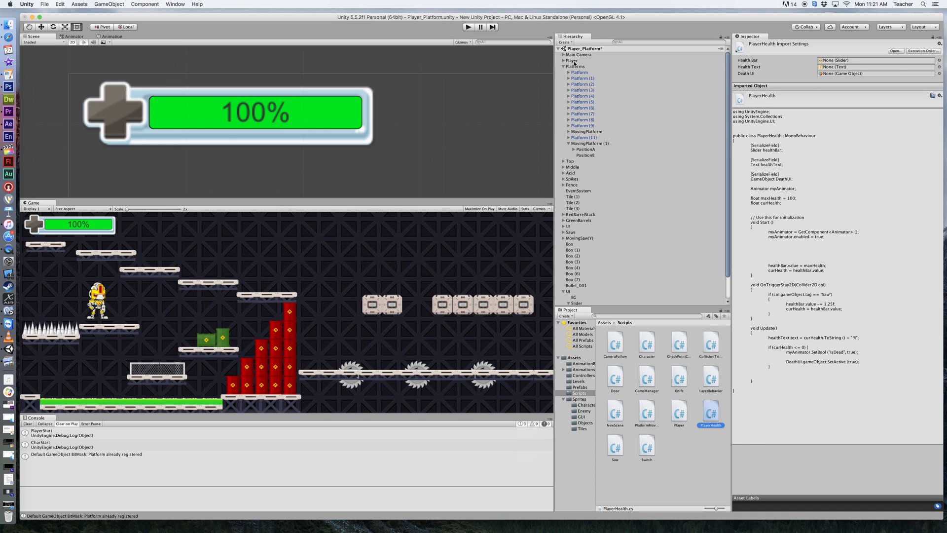
left_click(572, 60)
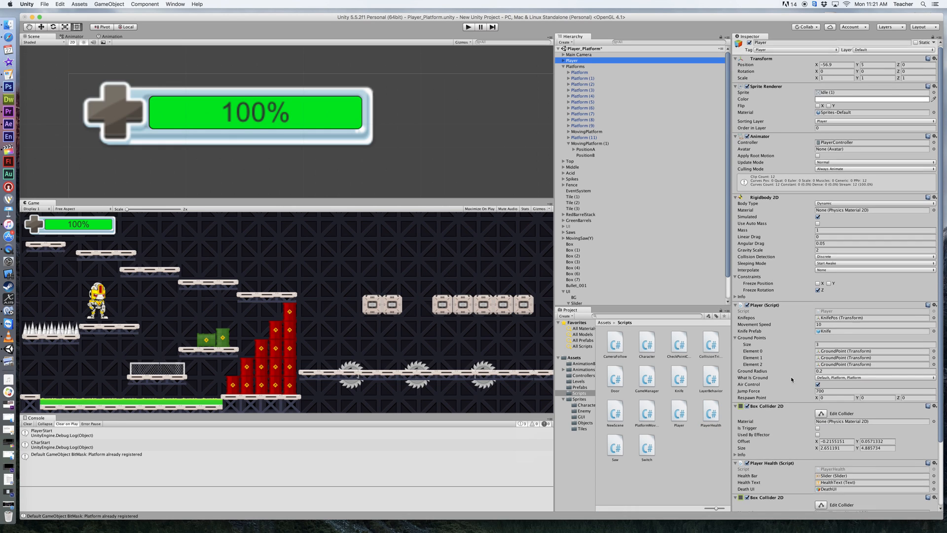
scroll("down", 3)
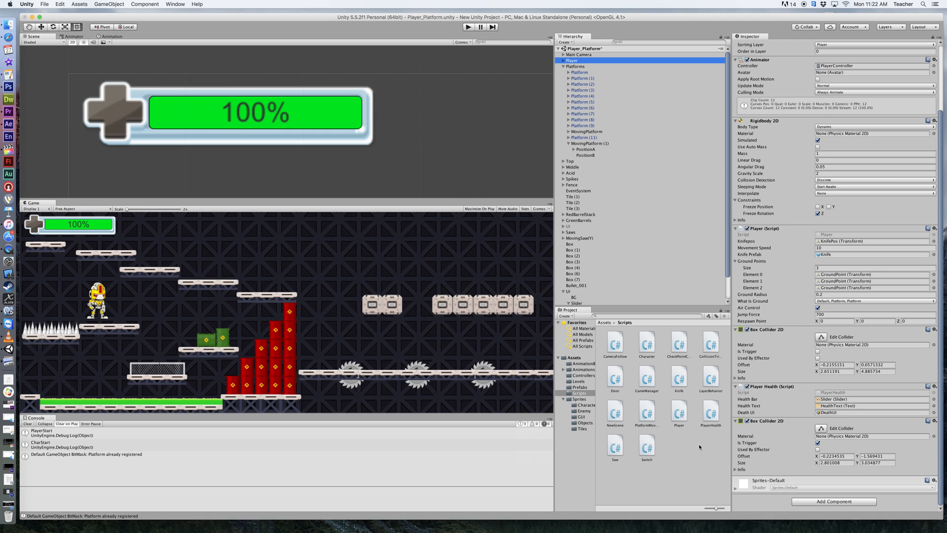
mouse_move(693, 444)
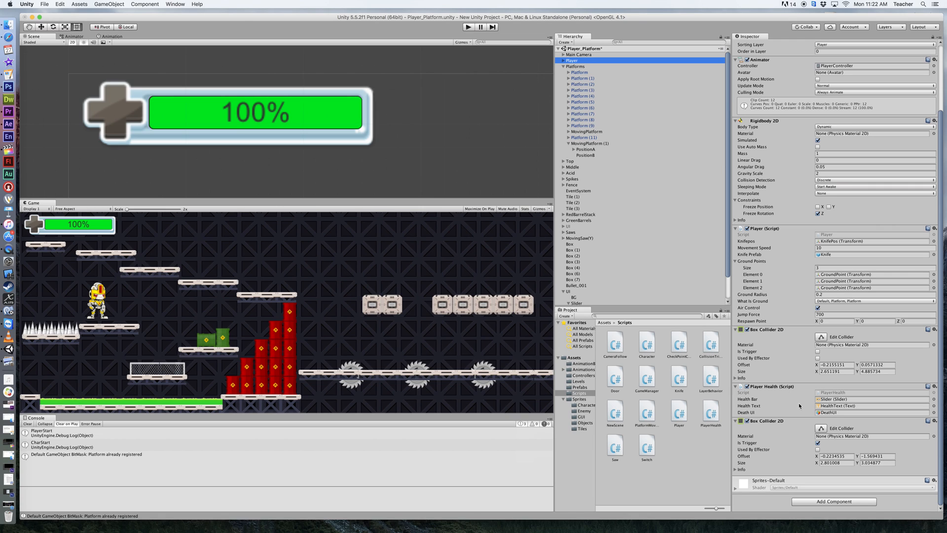
mouse_move(813, 406)
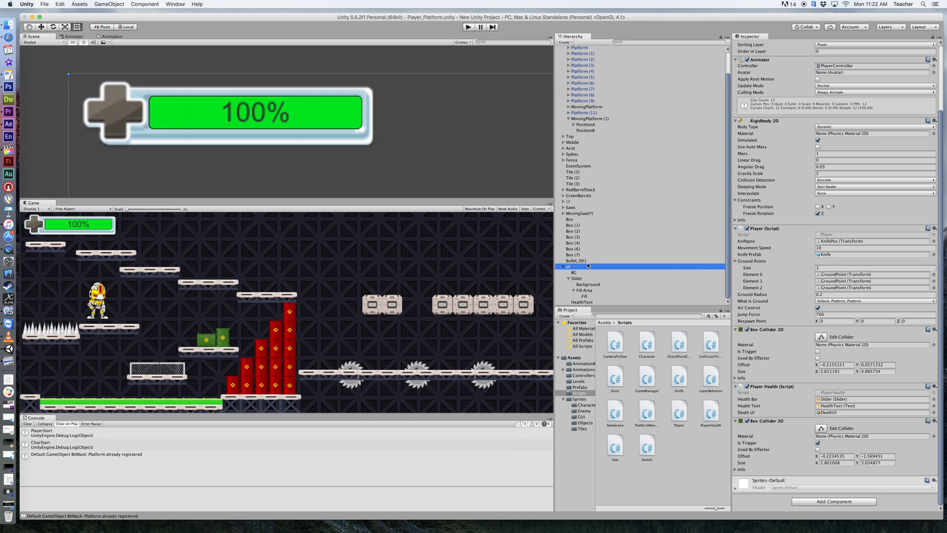
mouse_move(584, 278)
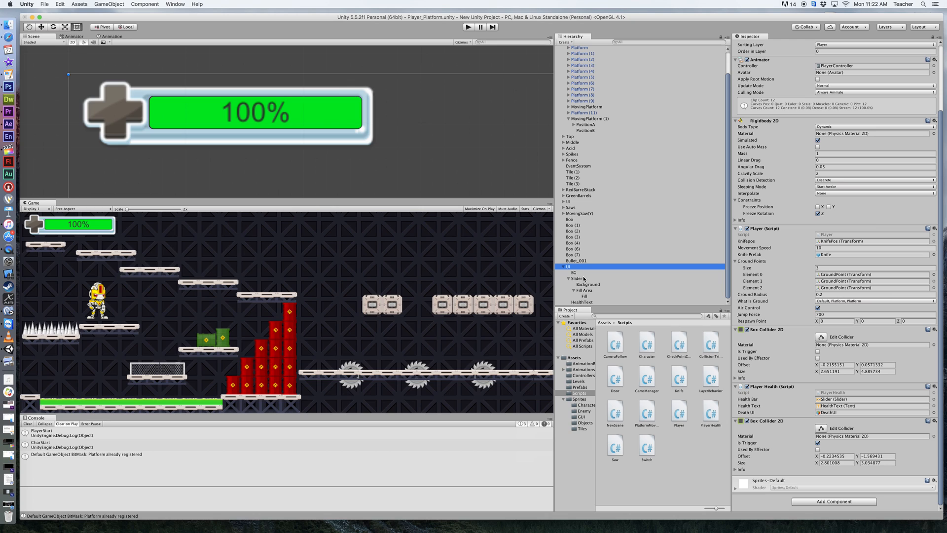
left_click(577, 278)
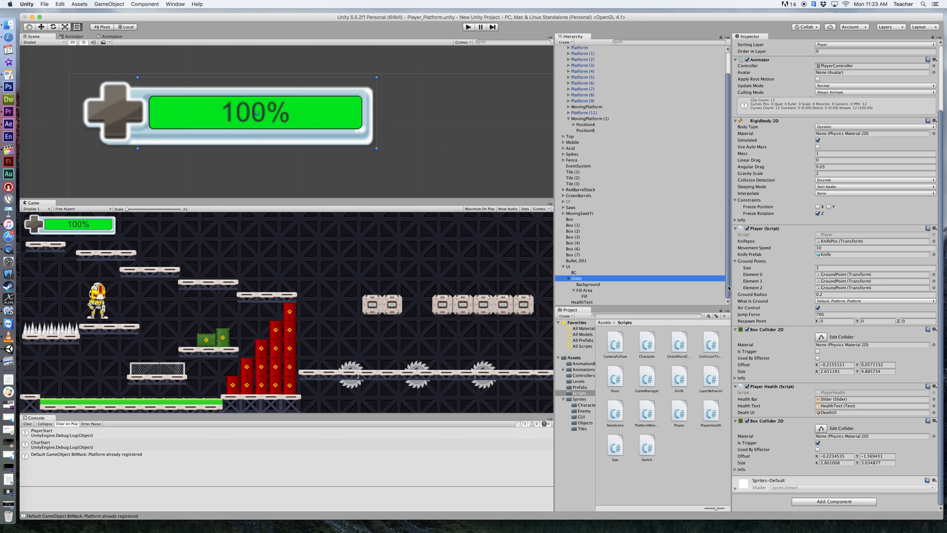
mouse_move(701, 333)
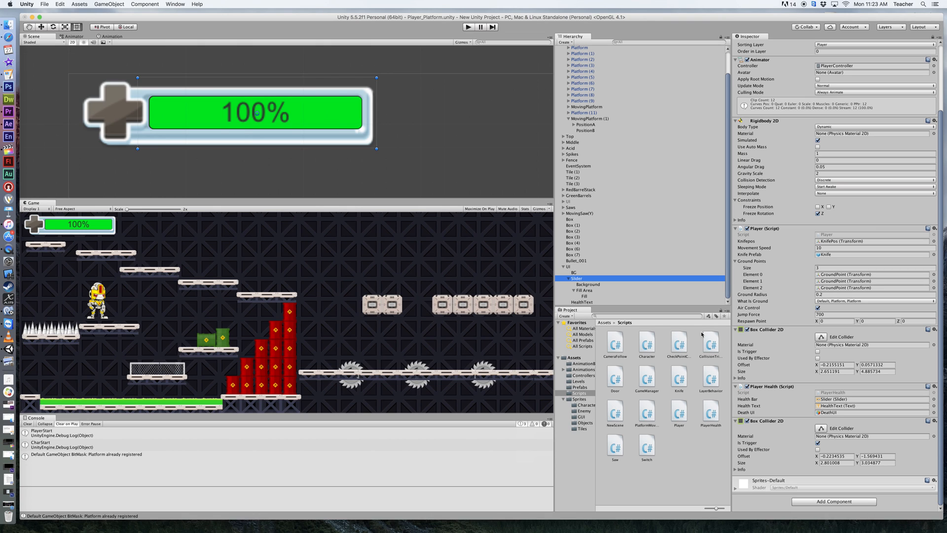
mouse_move(458, 336)
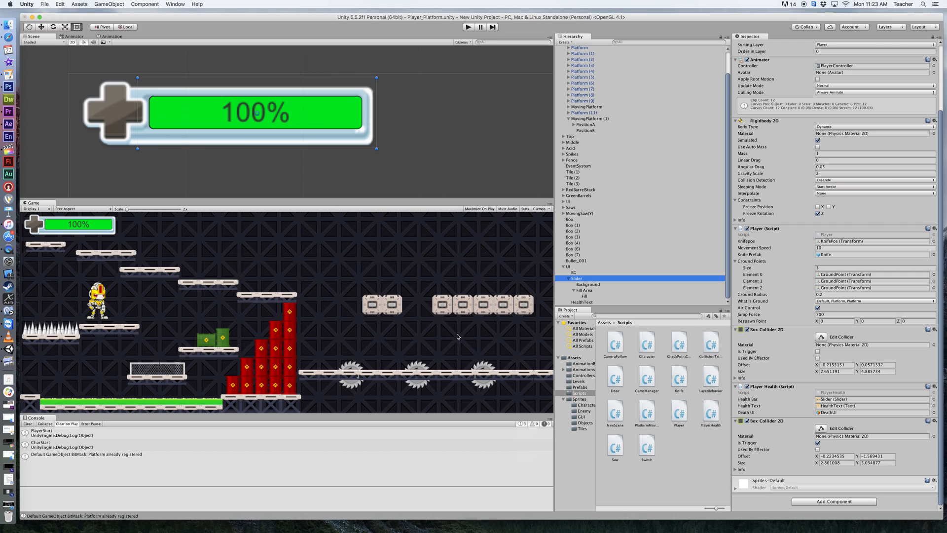
mouse_move(381, 191)
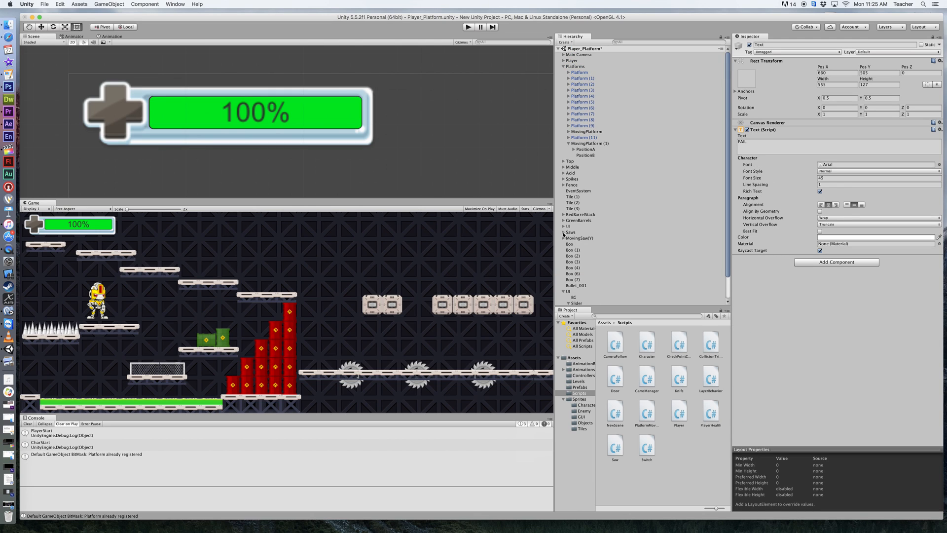
Step: Drag the Saw sprite into the Saws group as a new saw object near the player
left_click(563, 232)
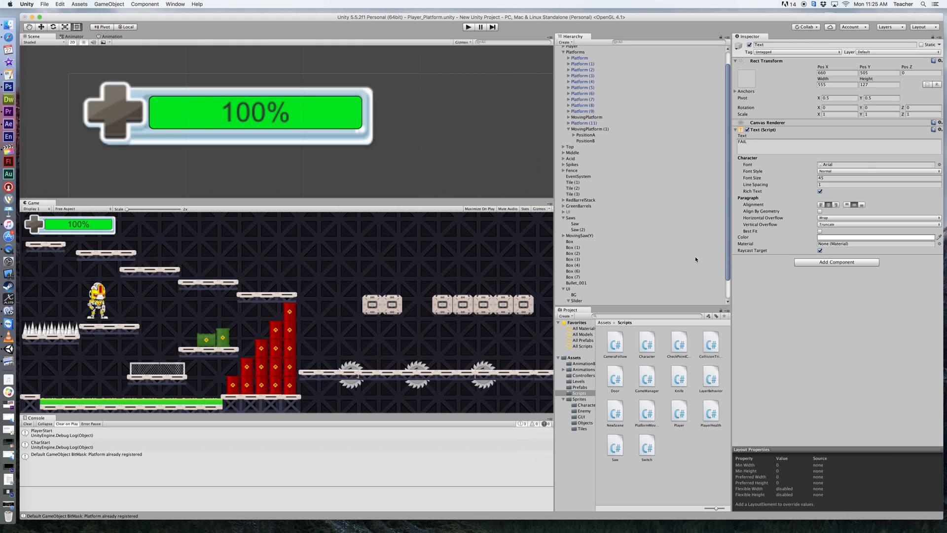
mouse_move(600, 400)
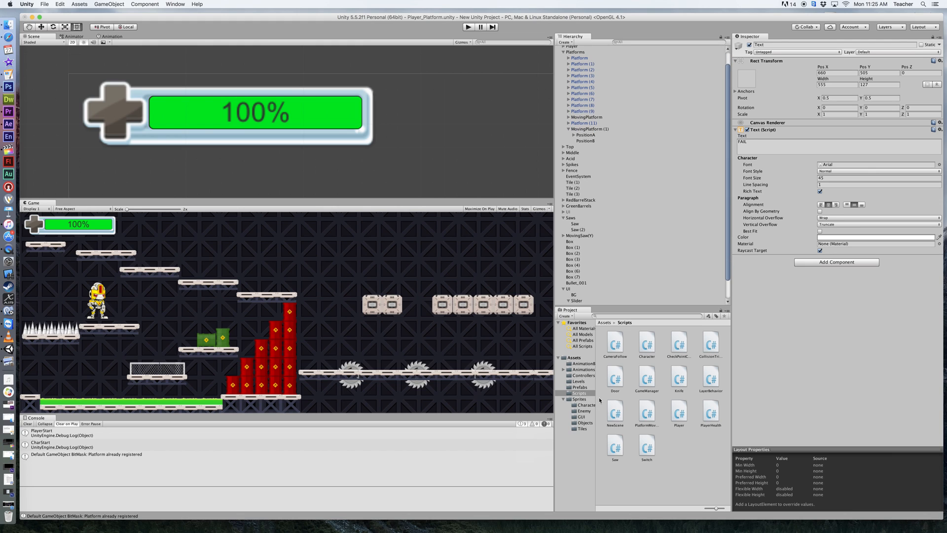
left_click(585, 422)
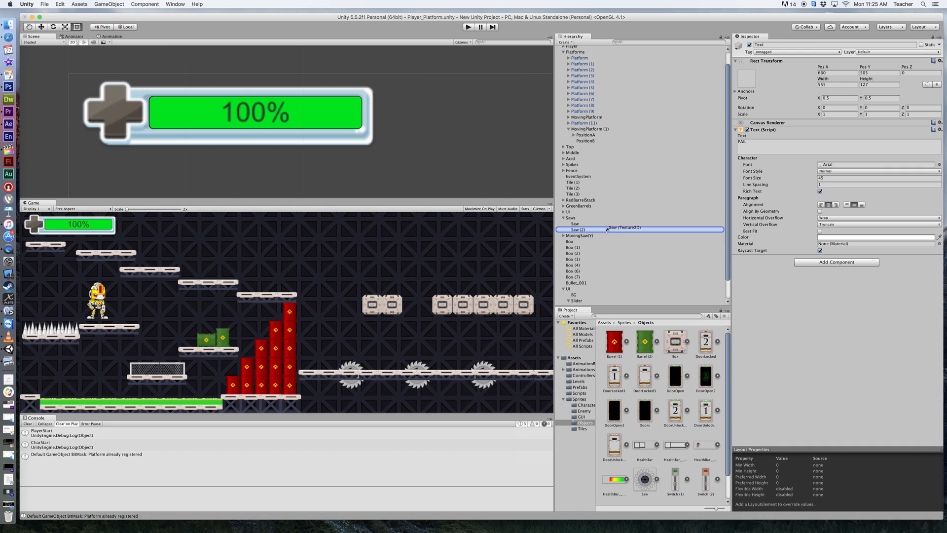
left_click(578, 235)
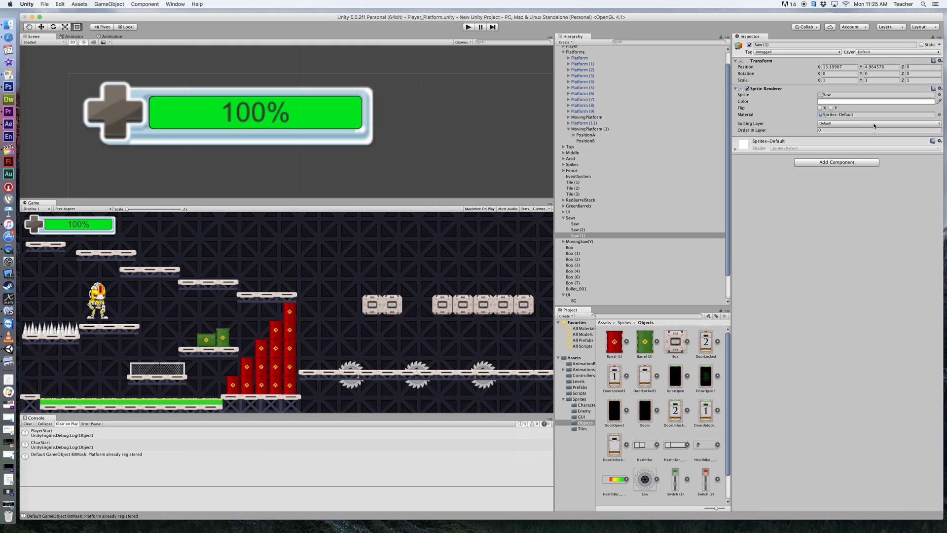
Step: Set the saw's Sprite Renderer sorting layer to Midground
left_click(878, 124)
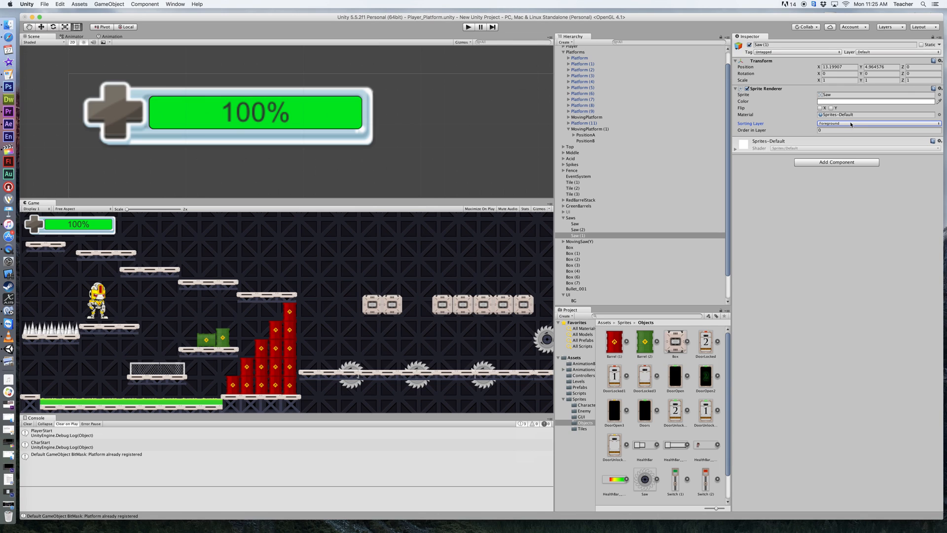
left_click(878, 123)
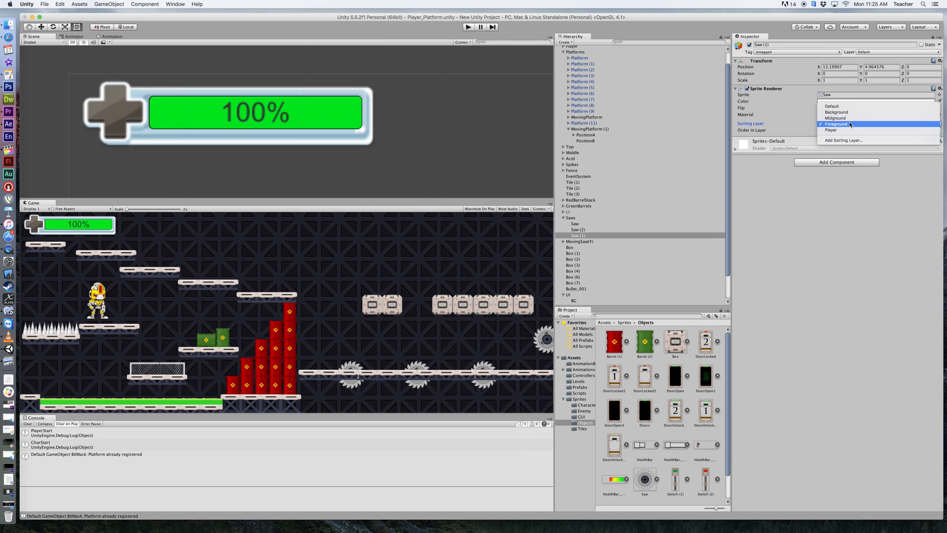
left_click(835, 118)
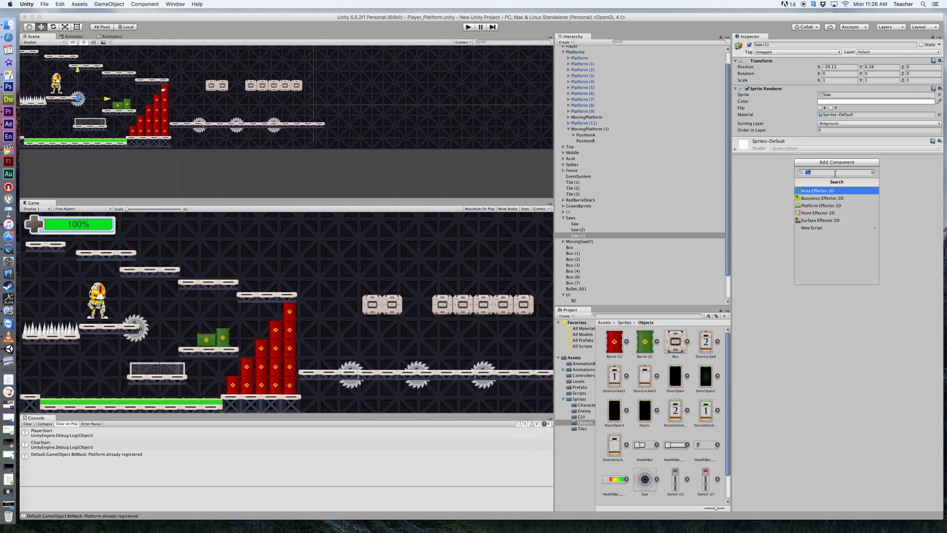
Step: Add a Circle Collider 2D to the saw and mark it as a trigger
type("cic")
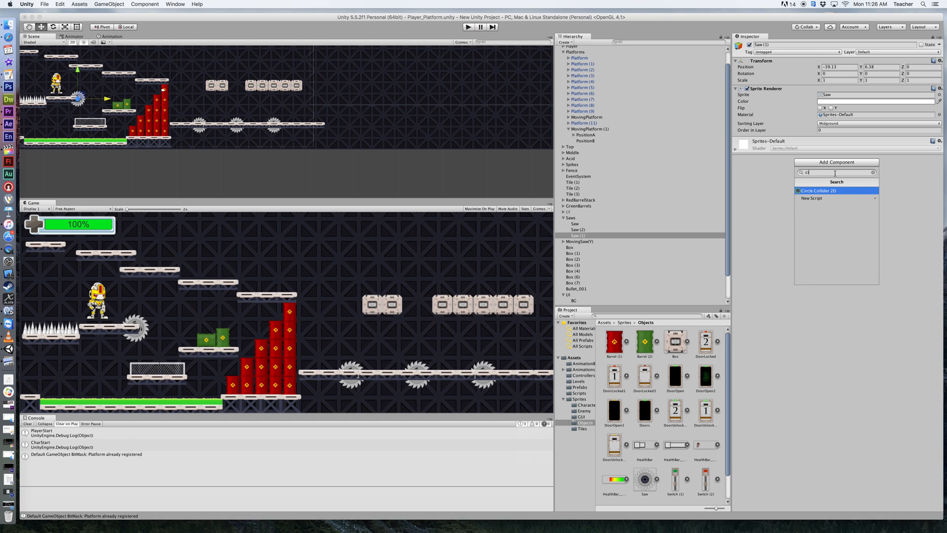
type("ircle")
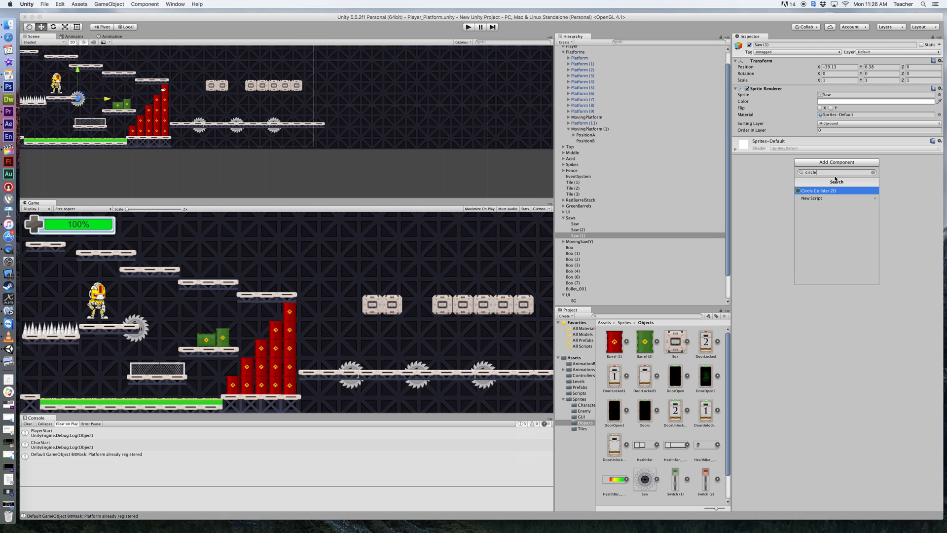
left_click(819, 190)
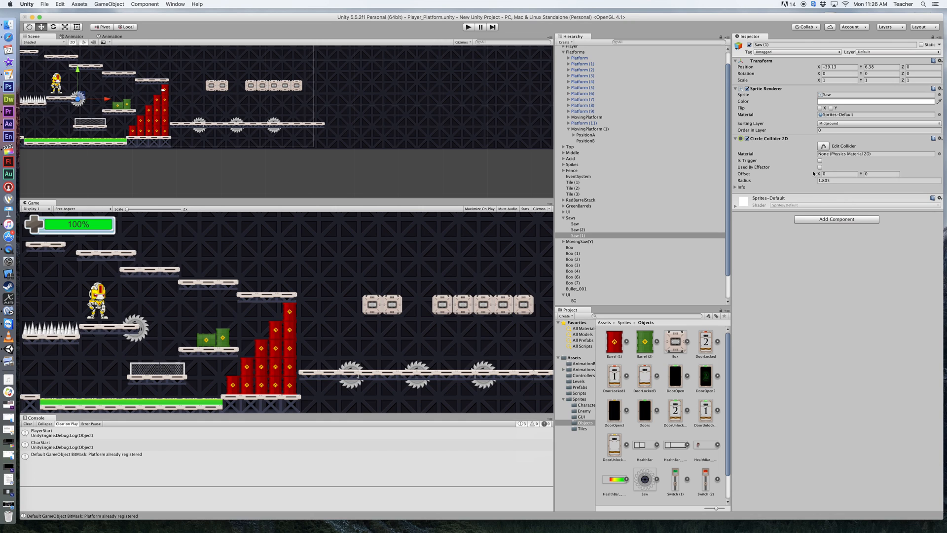
left_click(819, 160)
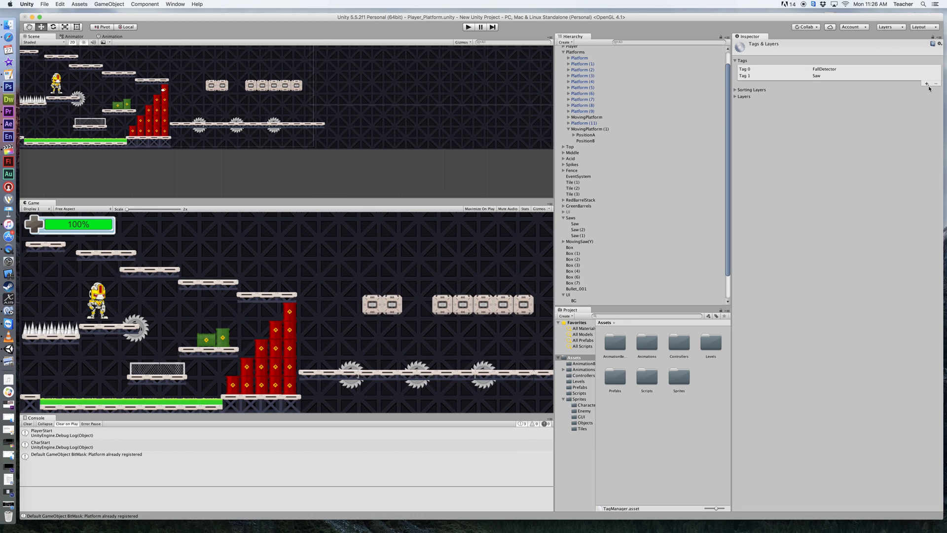
Step: Add a new 'Saw' tag and assign it to the Saw (1) object
left_click(927, 83)
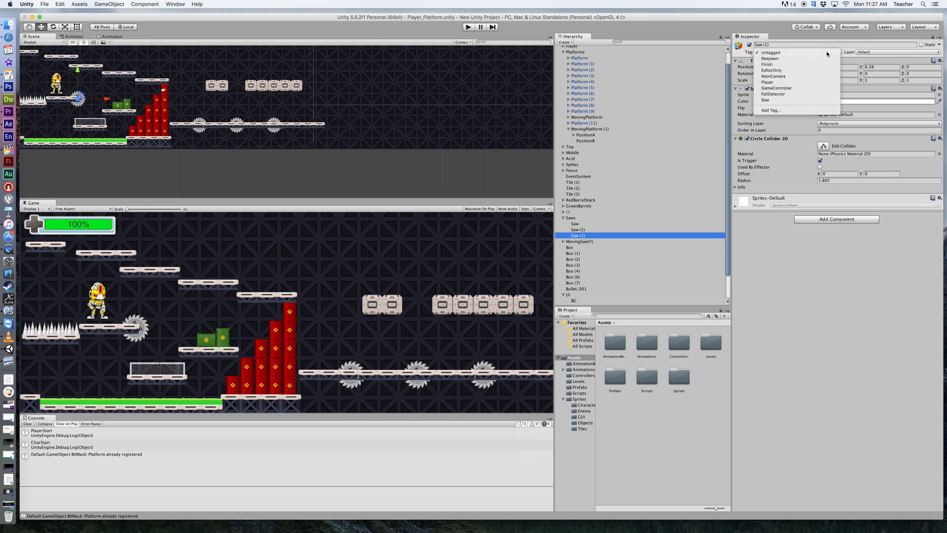
left_click(764, 101)
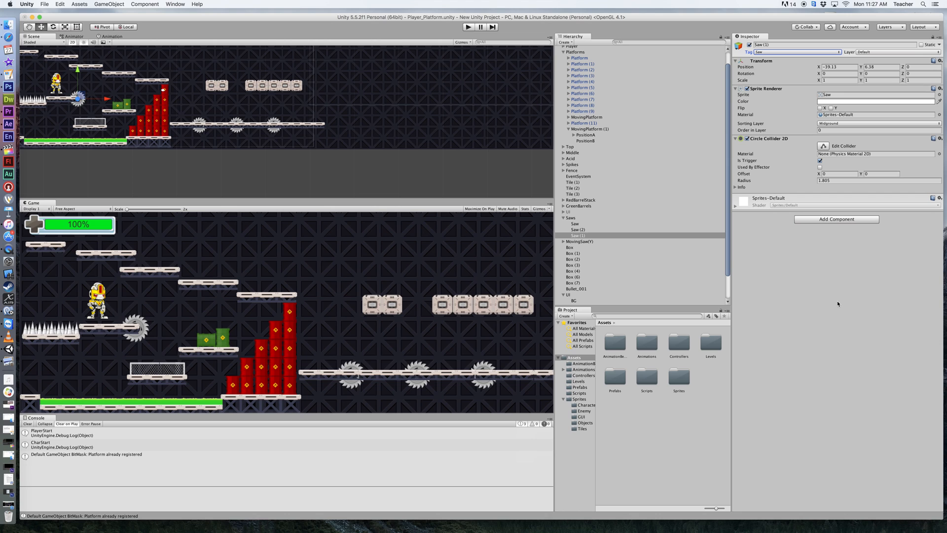
mouse_move(491, 61)
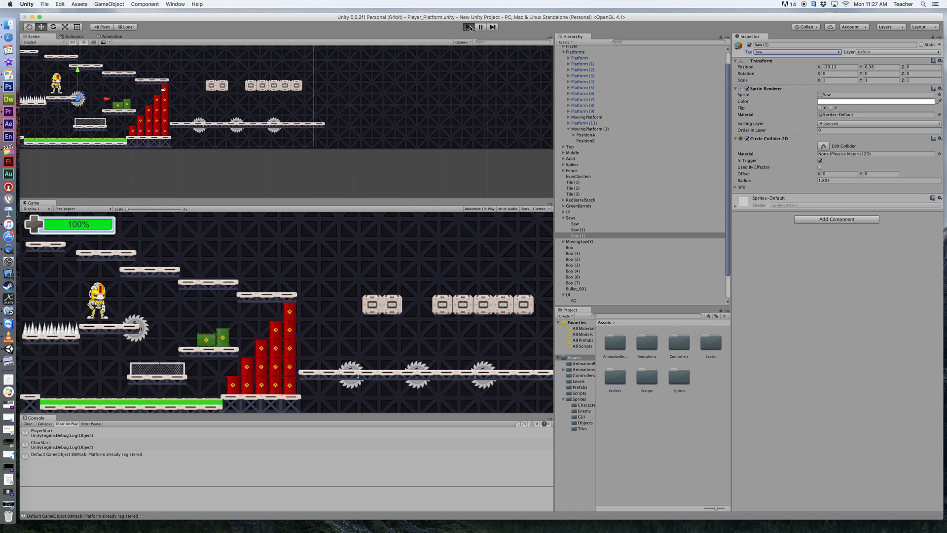
Step: Attach Saw.cs from Assets > Scripts as a component on Saw (1)
left_click(465, 28)
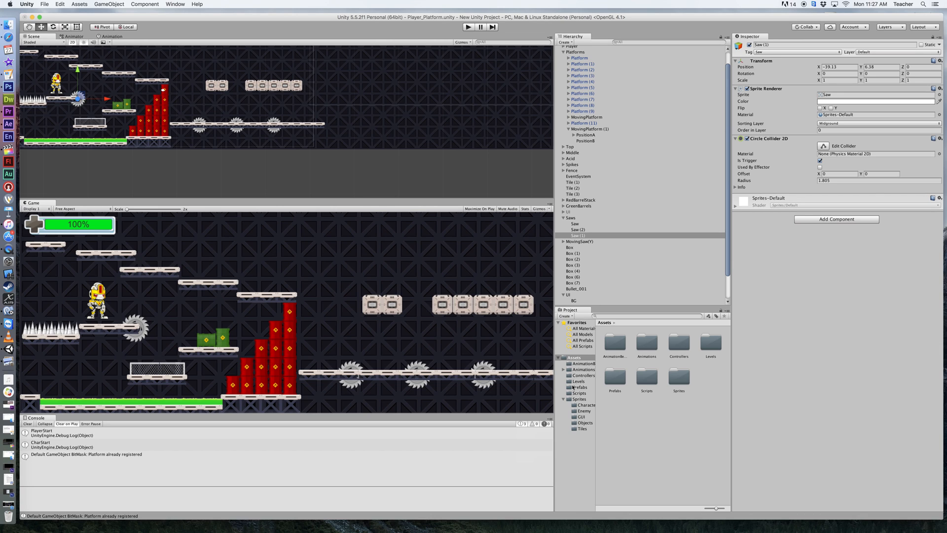
left_click(580, 393)
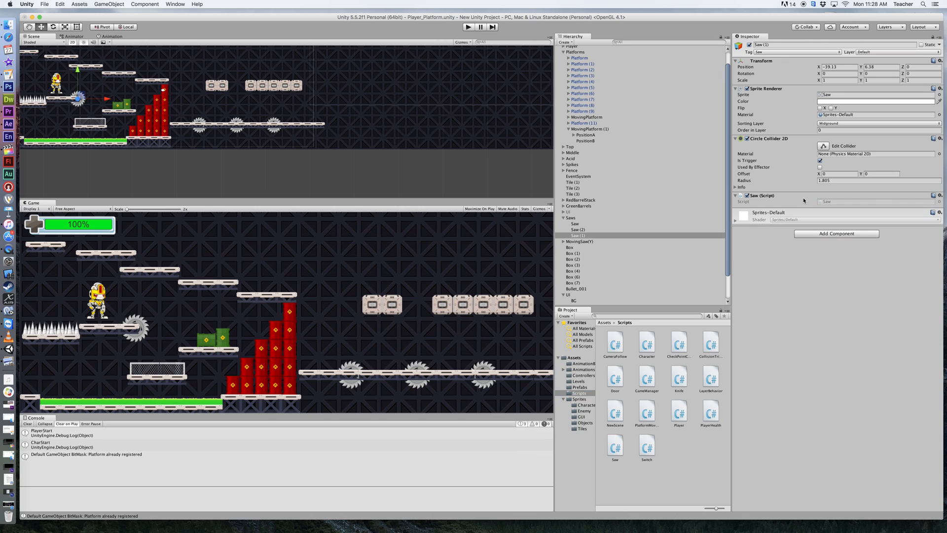
mouse_move(716, 351)
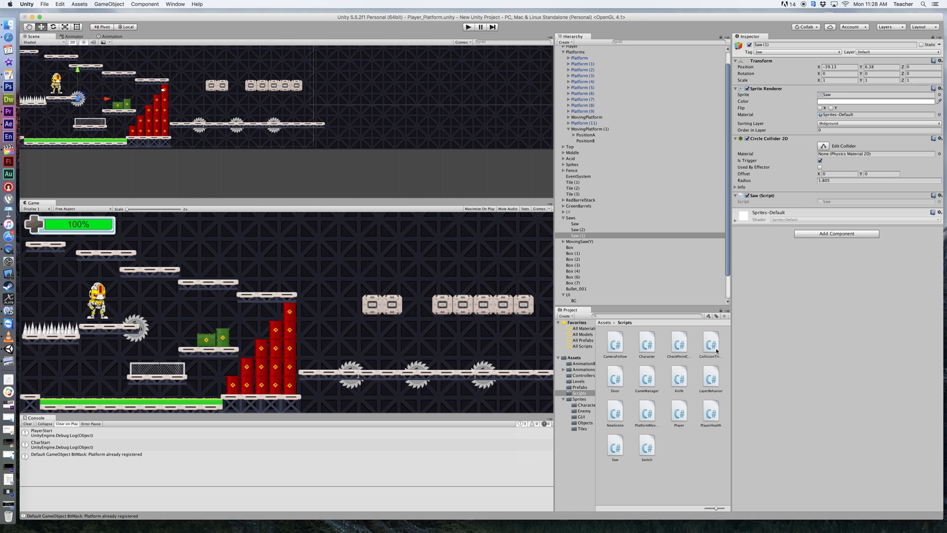
mouse_move(618, 448)
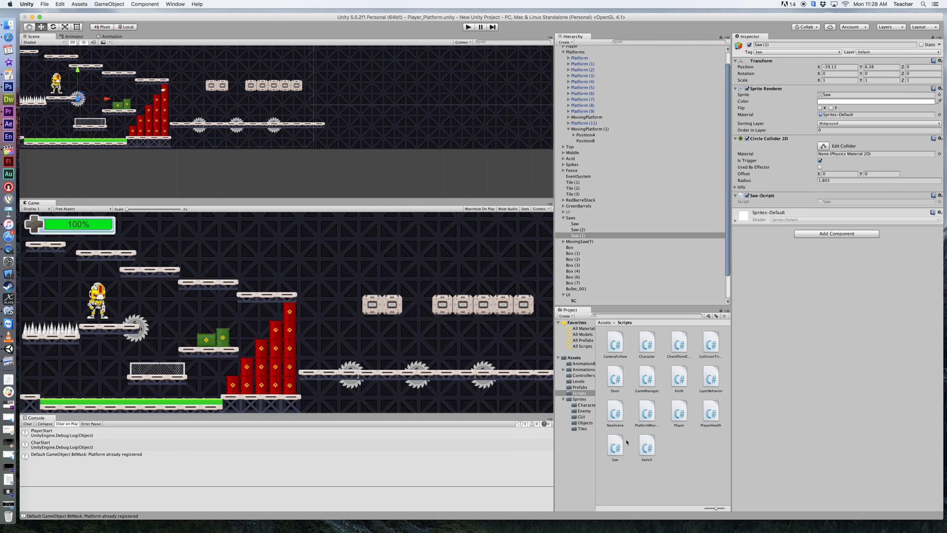
mouse_move(716, 419)
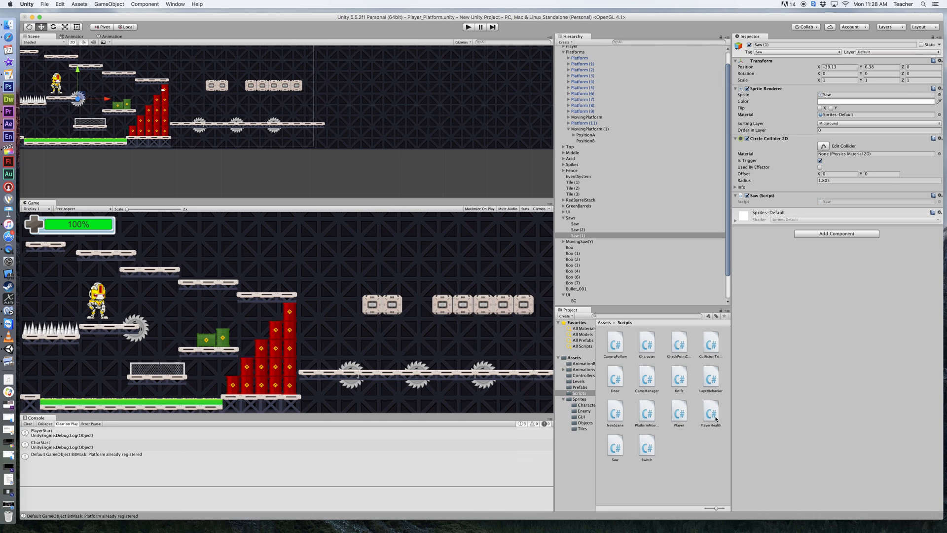
mouse_move(669, 447)
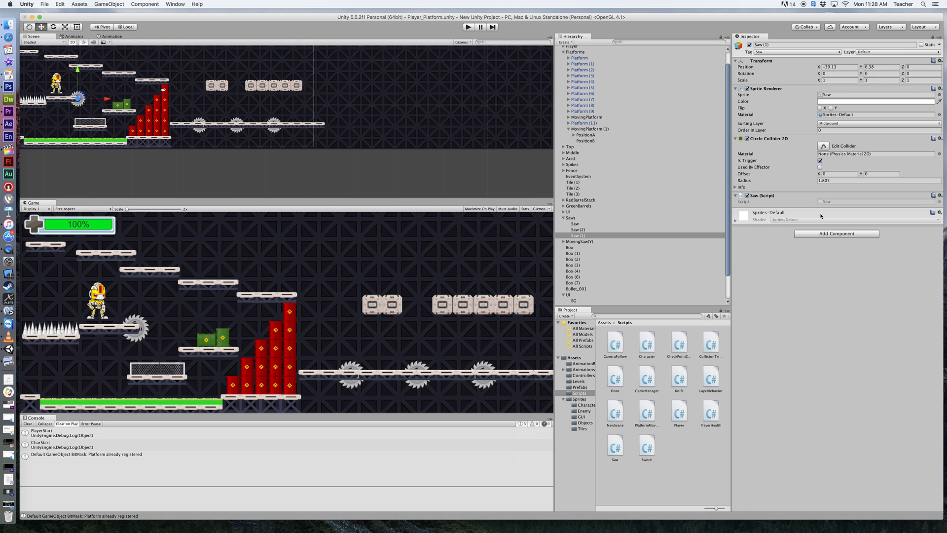
mouse_move(795, 159)
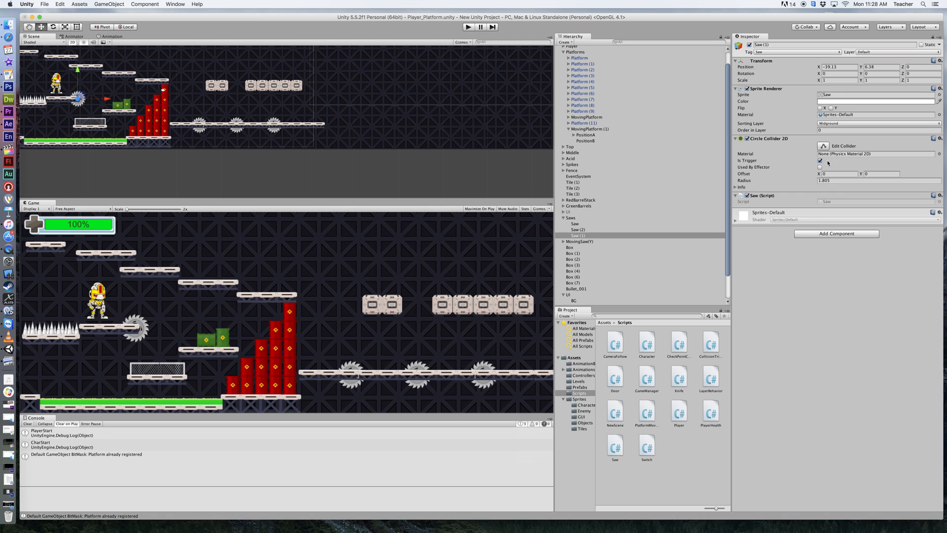
left_click(820, 160)
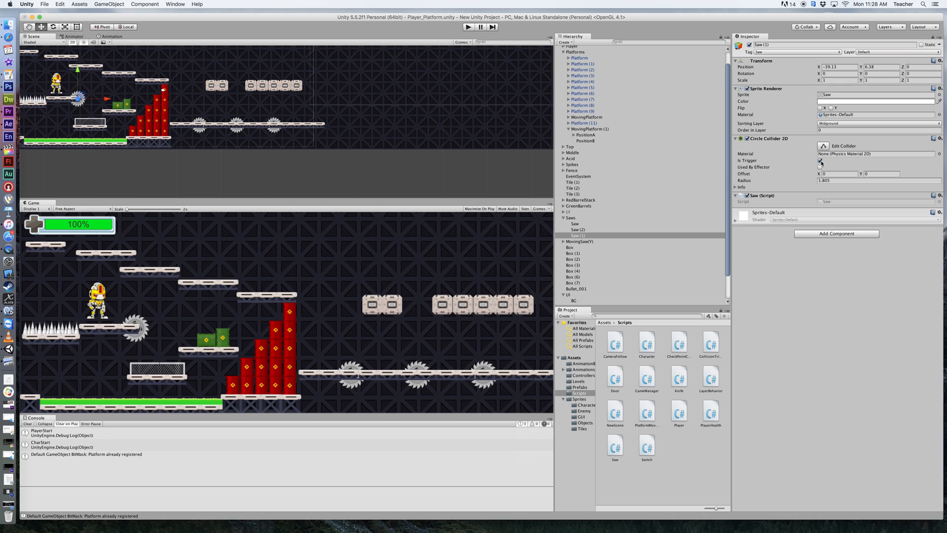
left_click(820, 160)
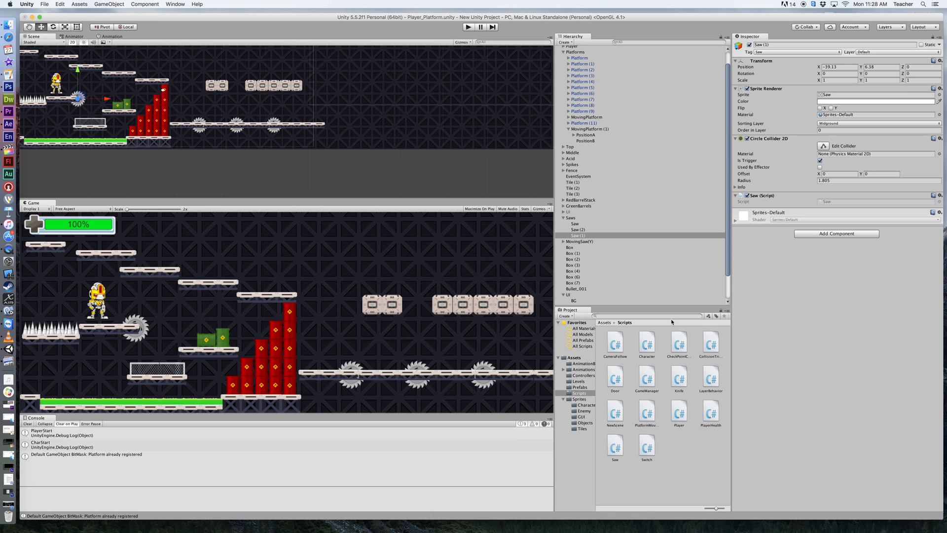
mouse_move(673, 330)
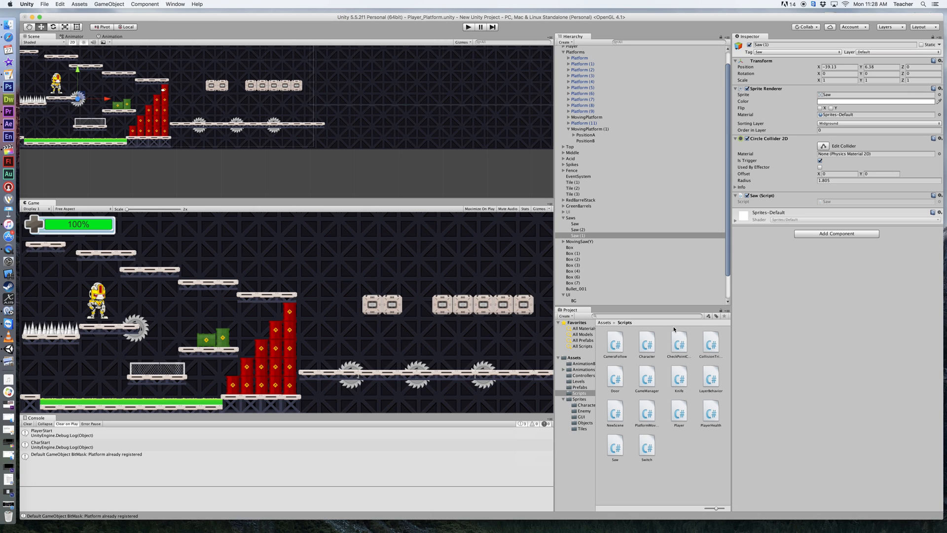
mouse_move(713, 418)
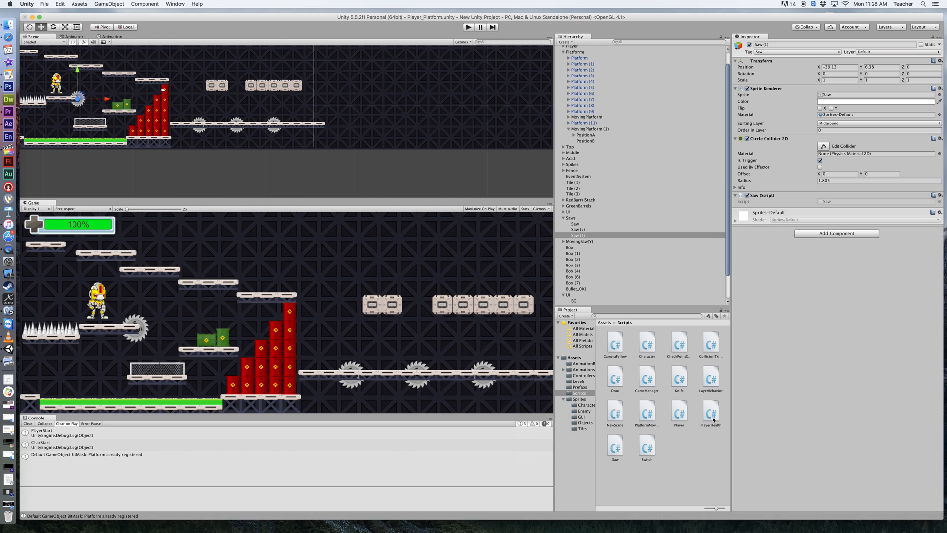
mouse_move(715, 418)
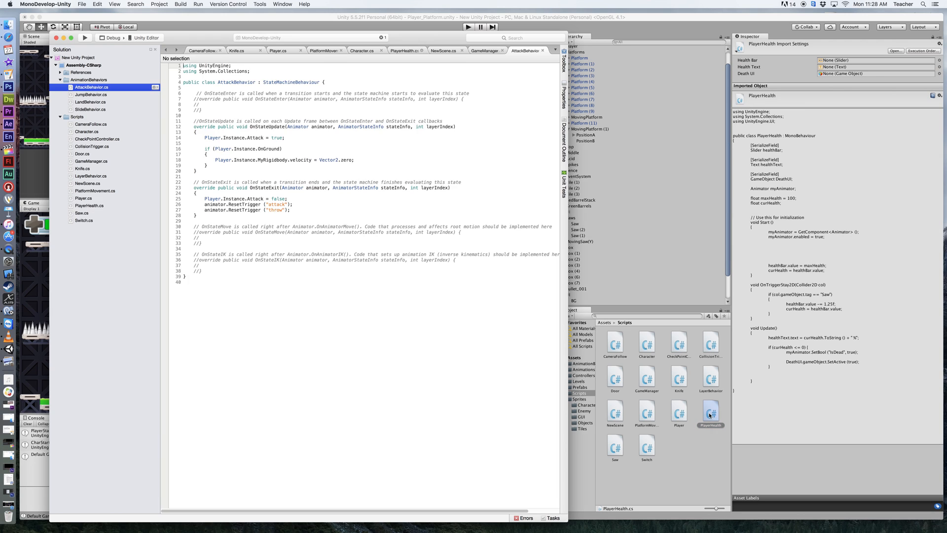
Step: Show PlayerHealth.cs draining health by 1.25 on Saw contact and death at zero
left_click(88, 205)
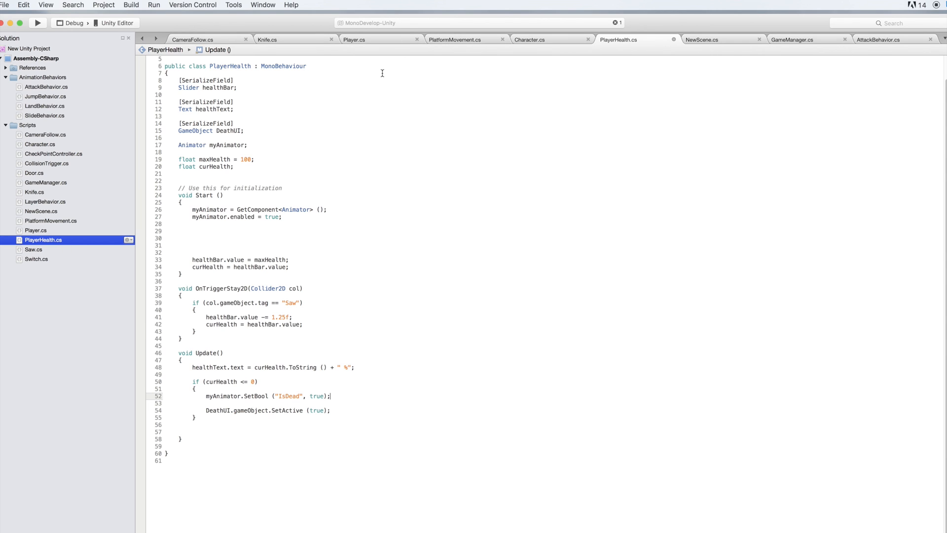
mouse_move(292, 432)
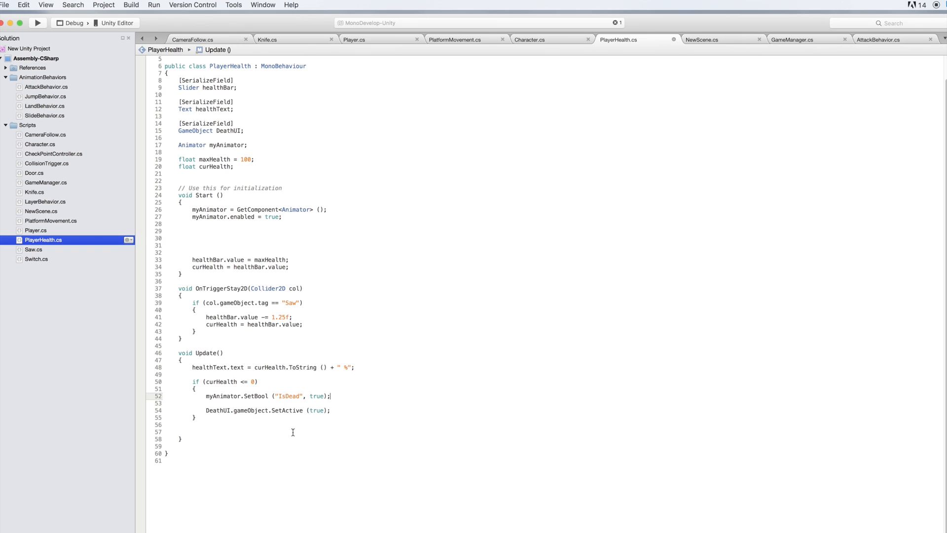
mouse_move(272, 315)
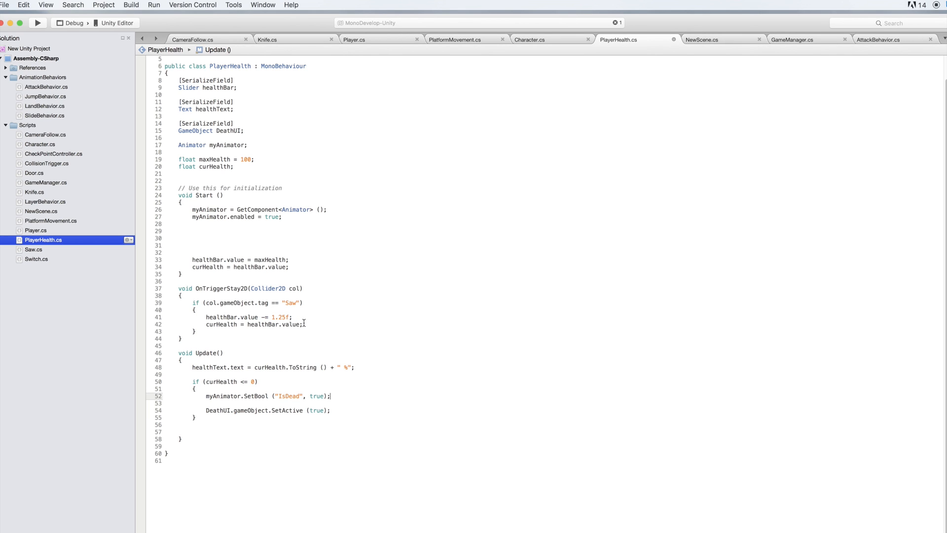
mouse_move(284, 316)
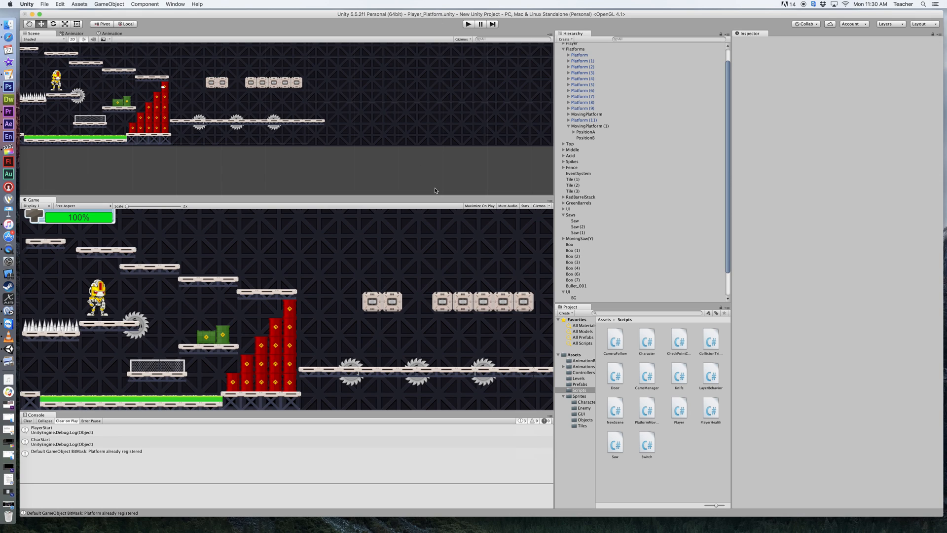
mouse_move(536, 130)
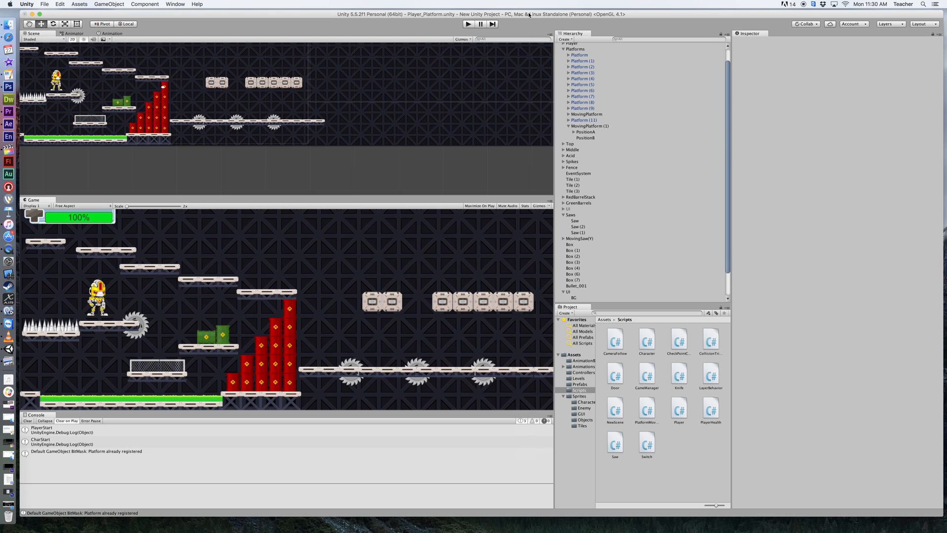
mouse_move(456, 300)
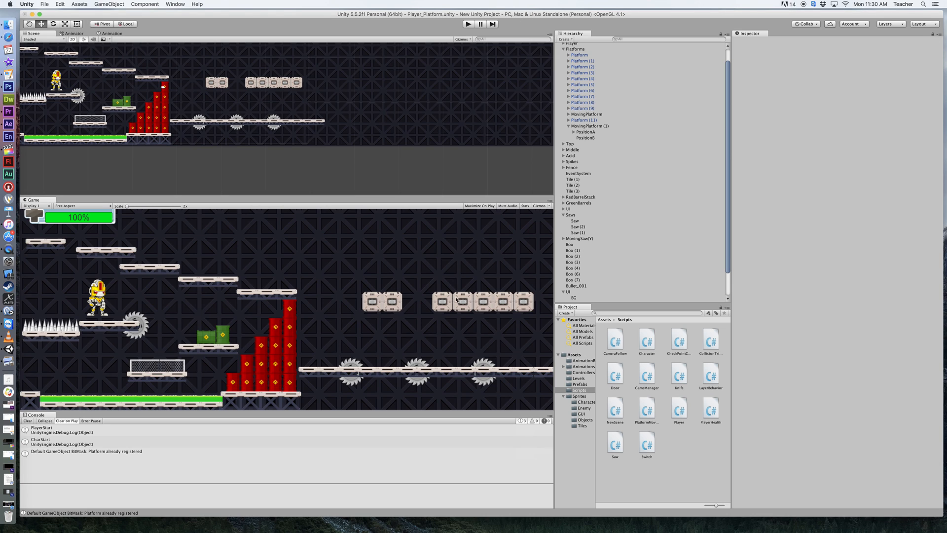